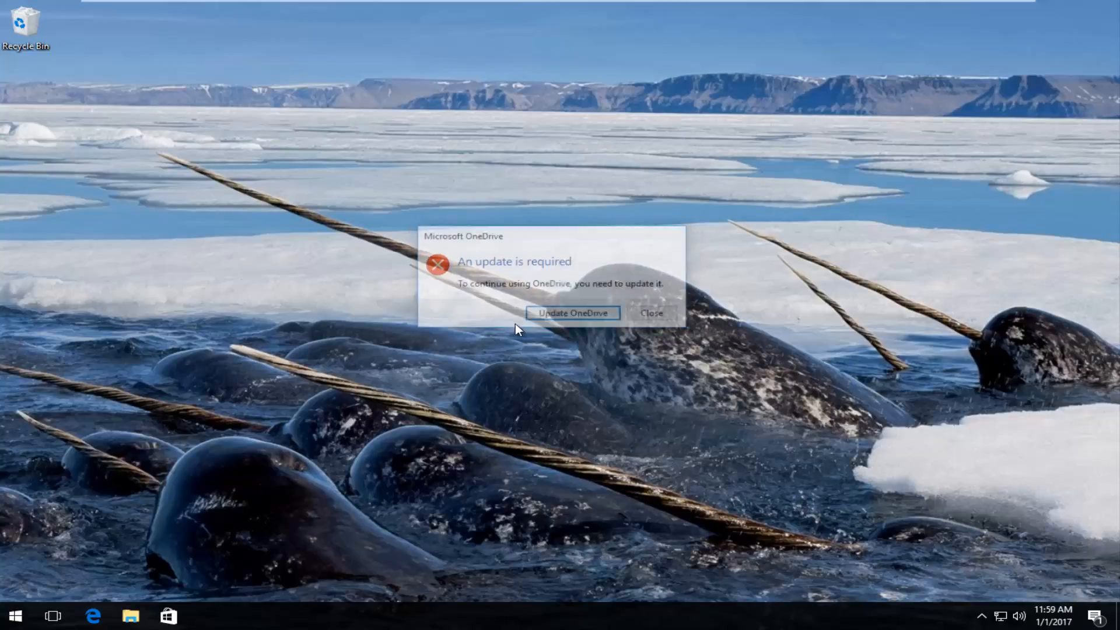
- Close the OneDrive 'An update is required' dialog
left_click(651, 312)
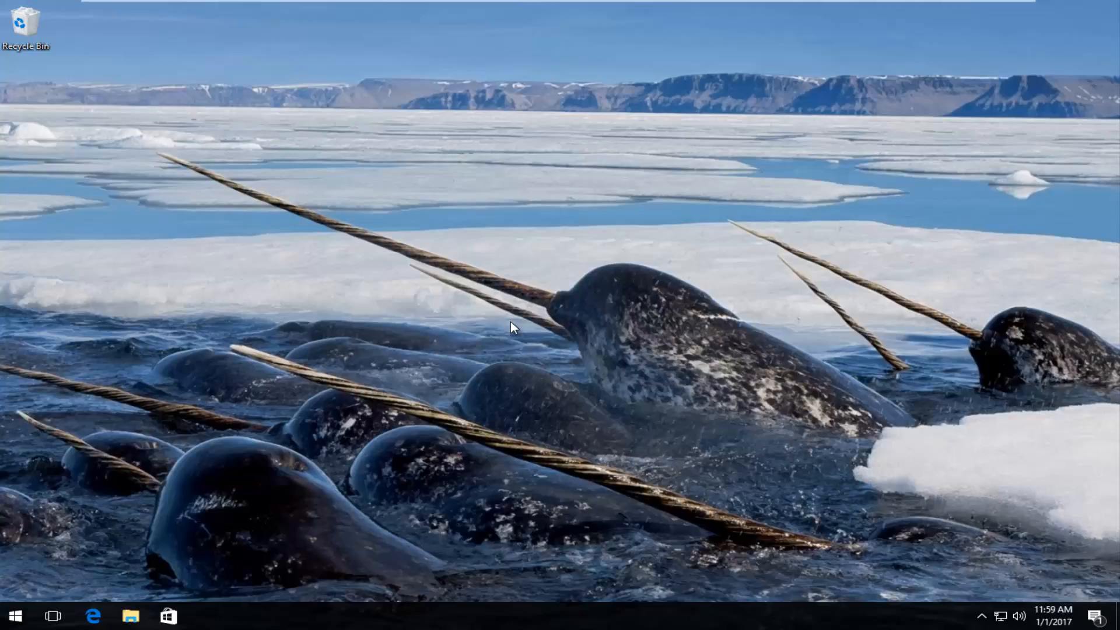
mouse_move(543, 280)
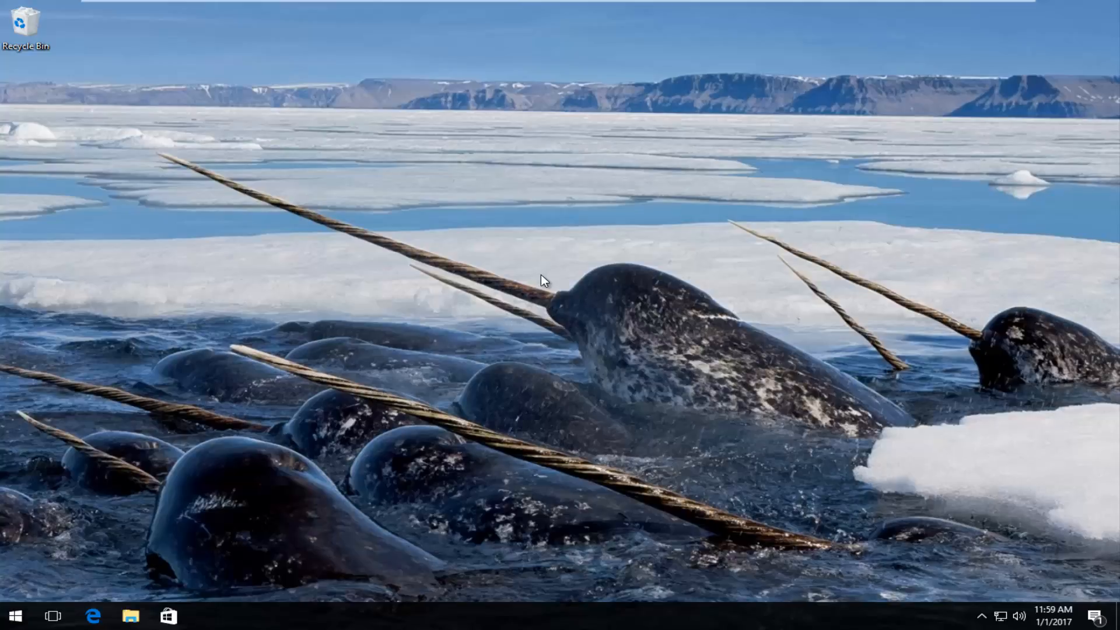
mouse_move(540, 280)
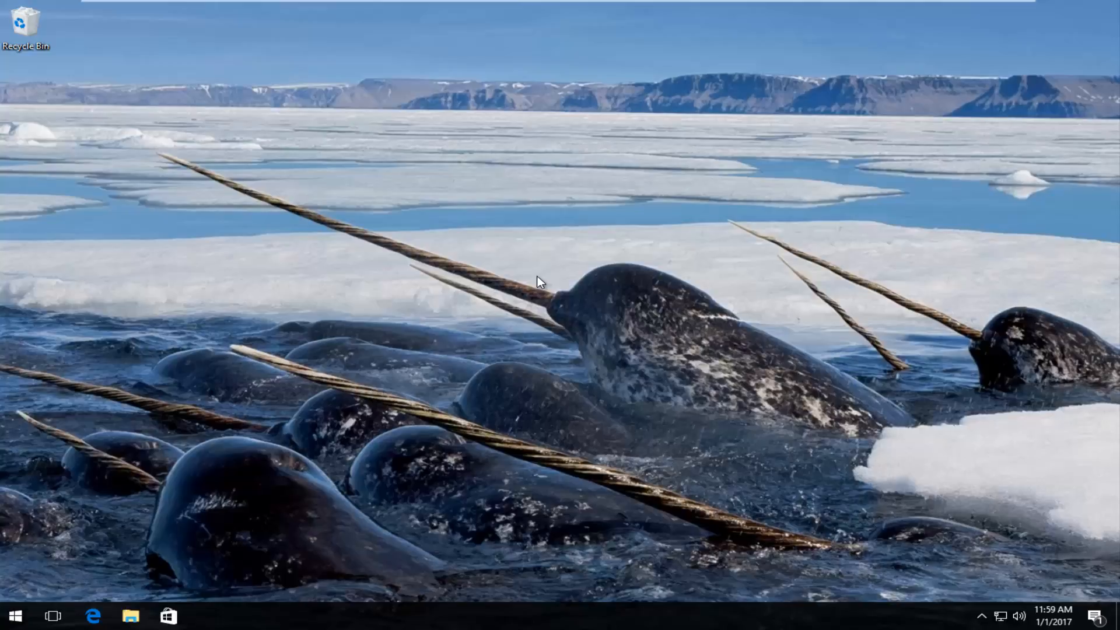
mouse_move(524, 289)
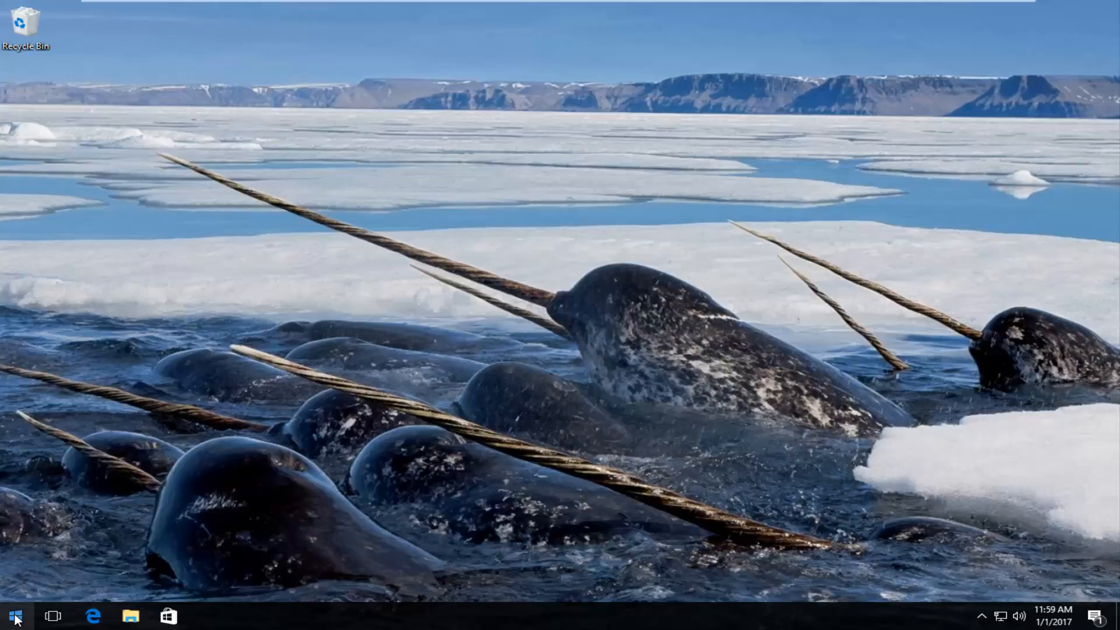
- Launch Command Prompt (Admin) from the Start context menu and approve User Account Control
right_click(14, 616)
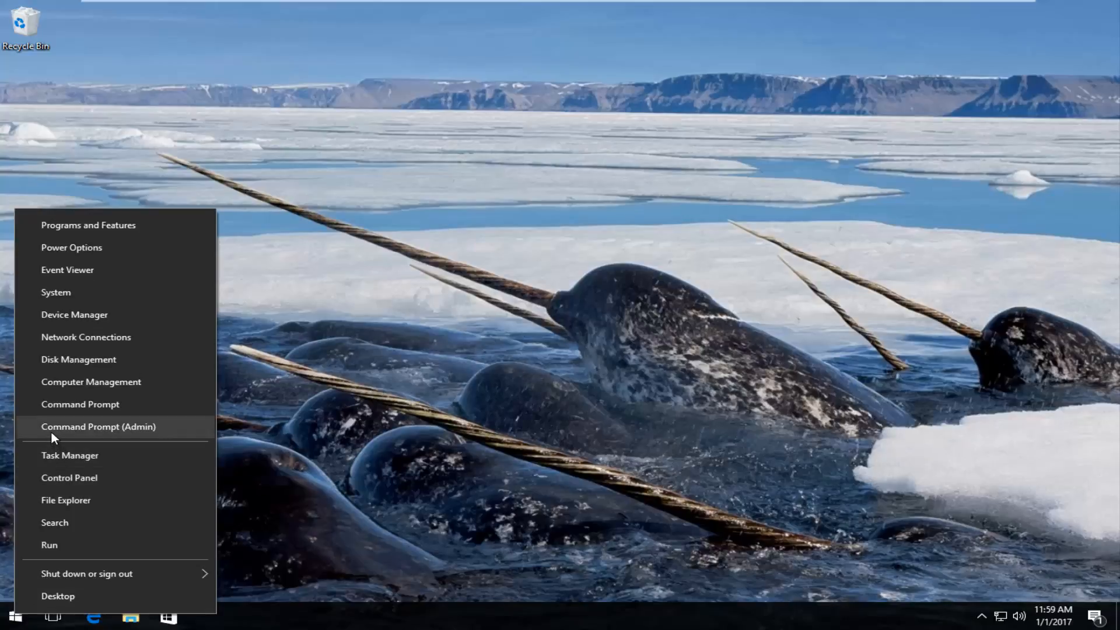
mouse_move(150, 433)
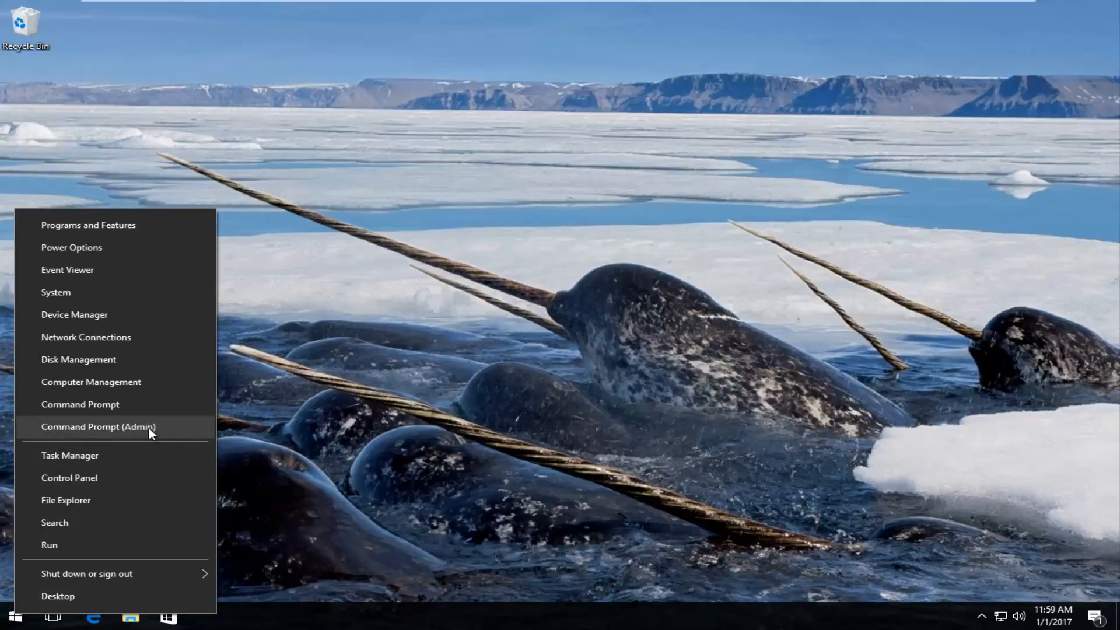
mouse_move(132, 433)
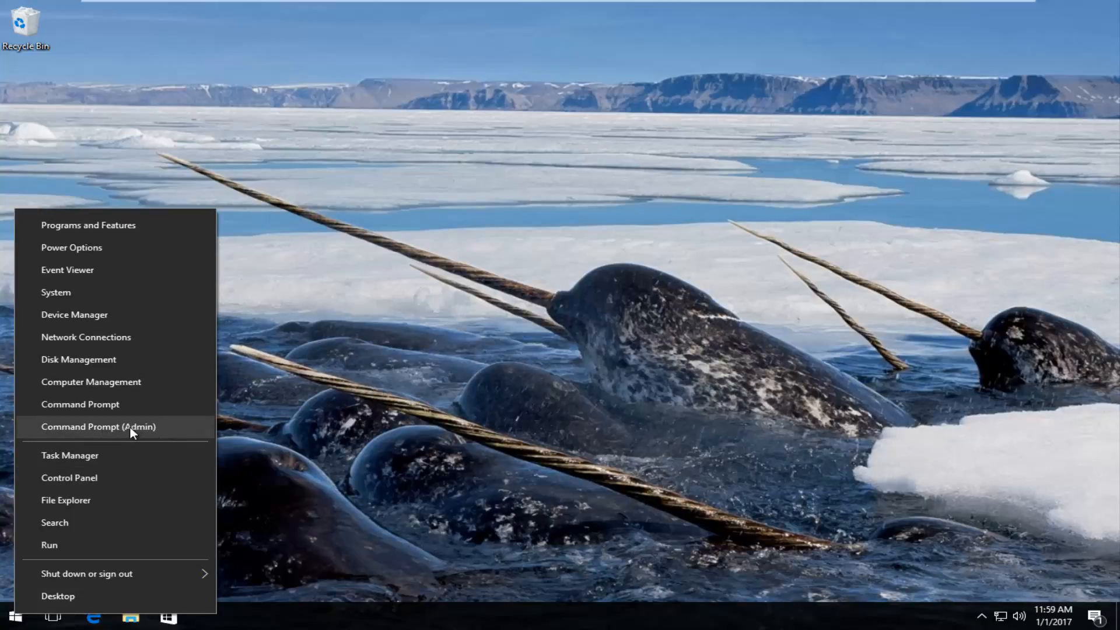
left_click(99, 427)
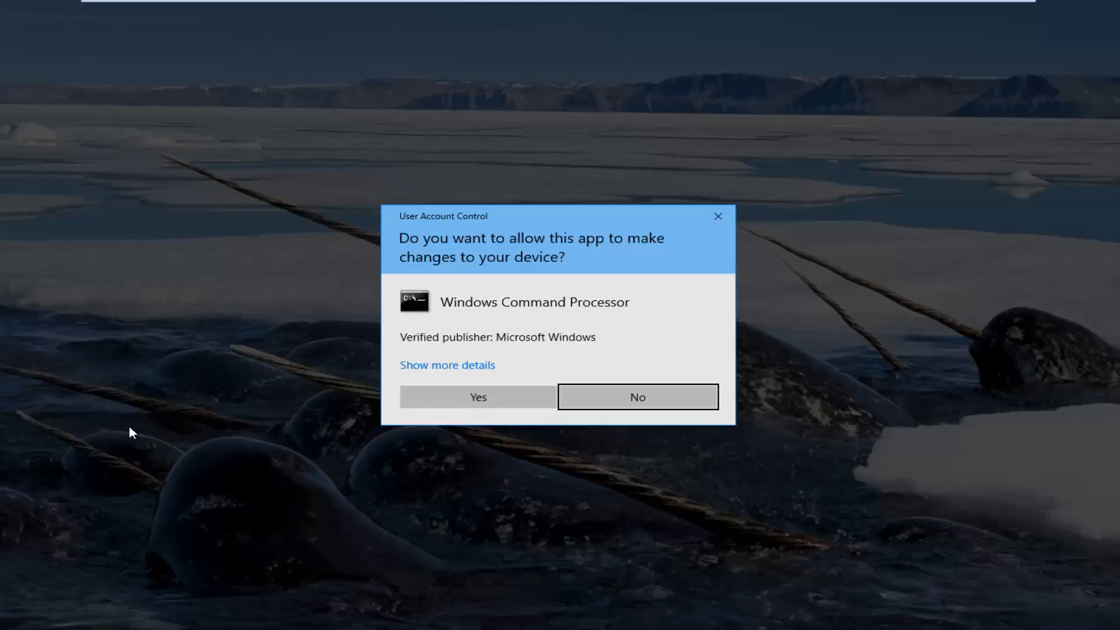
mouse_move(455, 298)
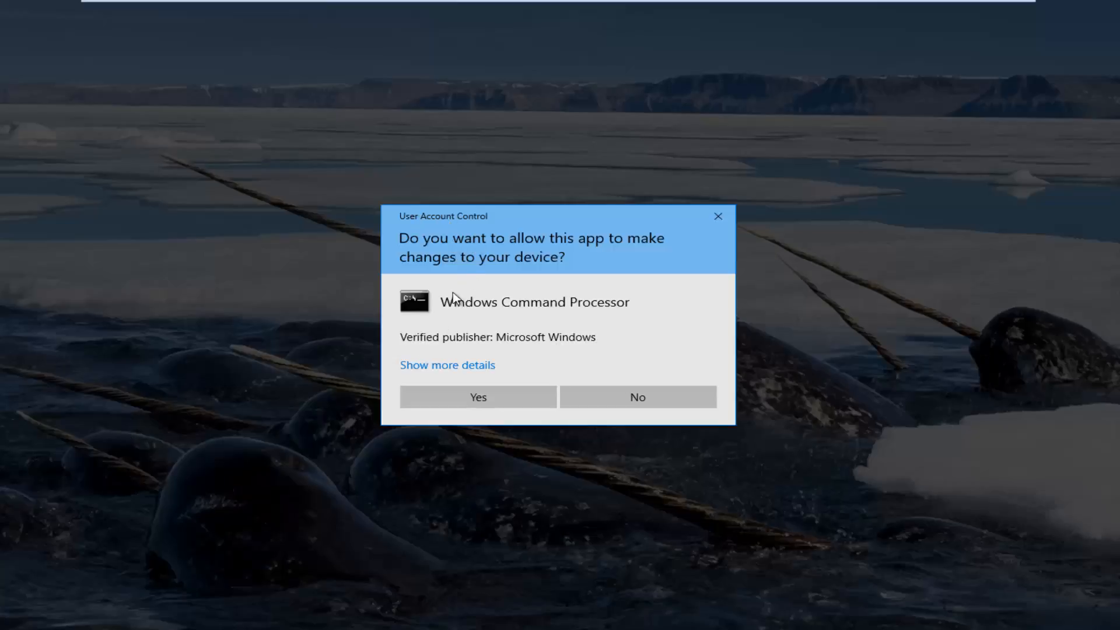
left_click(477, 396)
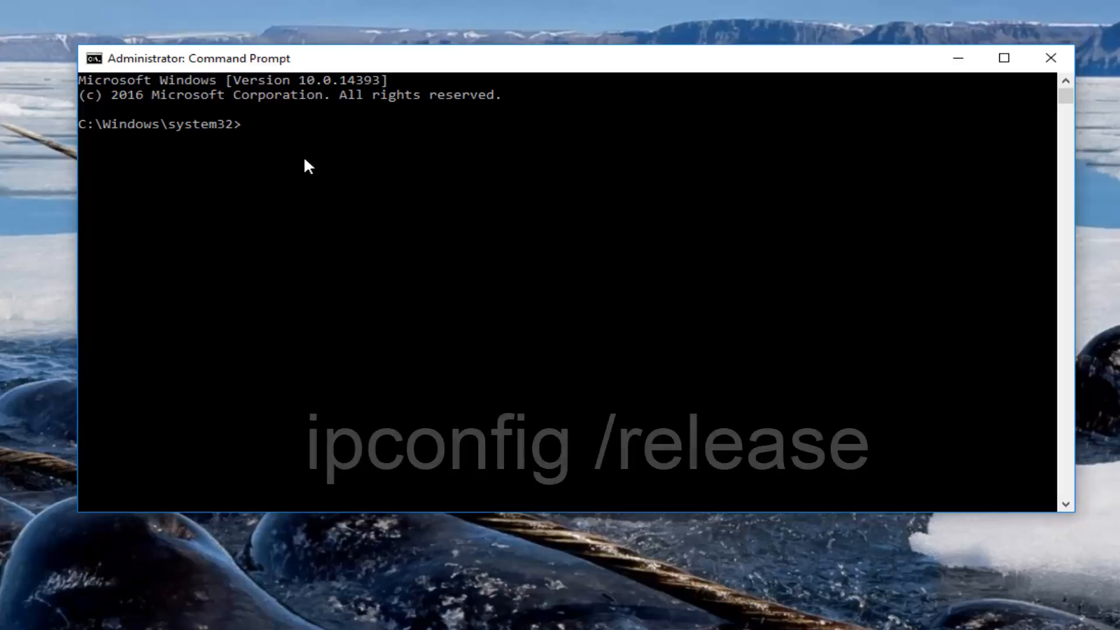
- Run ipconfig /release, then ipconfig /all to list full adapter details
type("ipco")
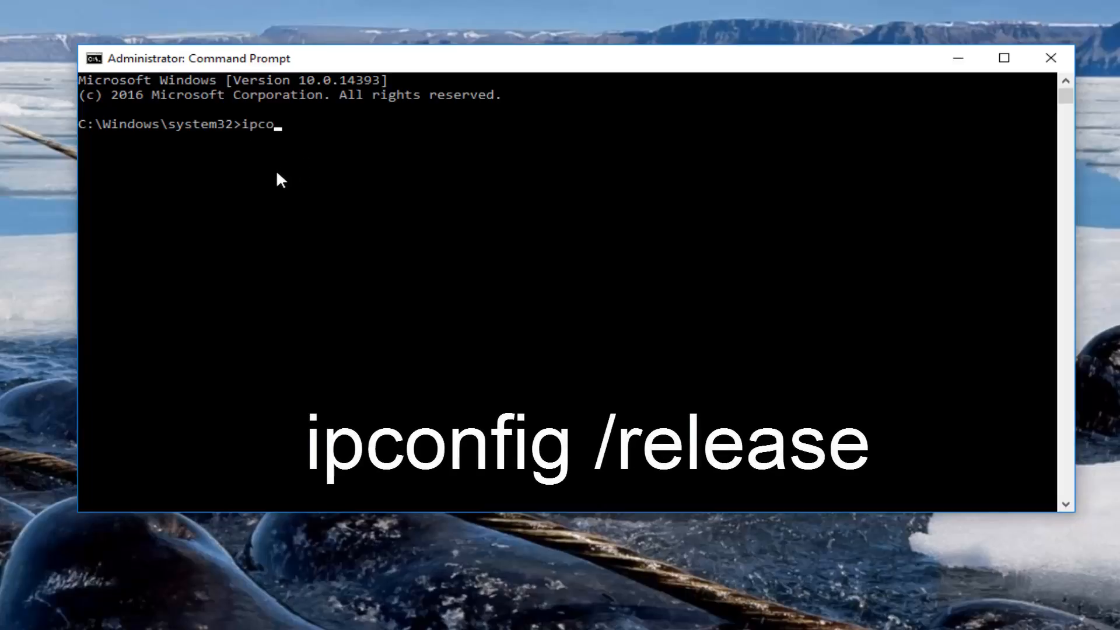
type("nfig /release")
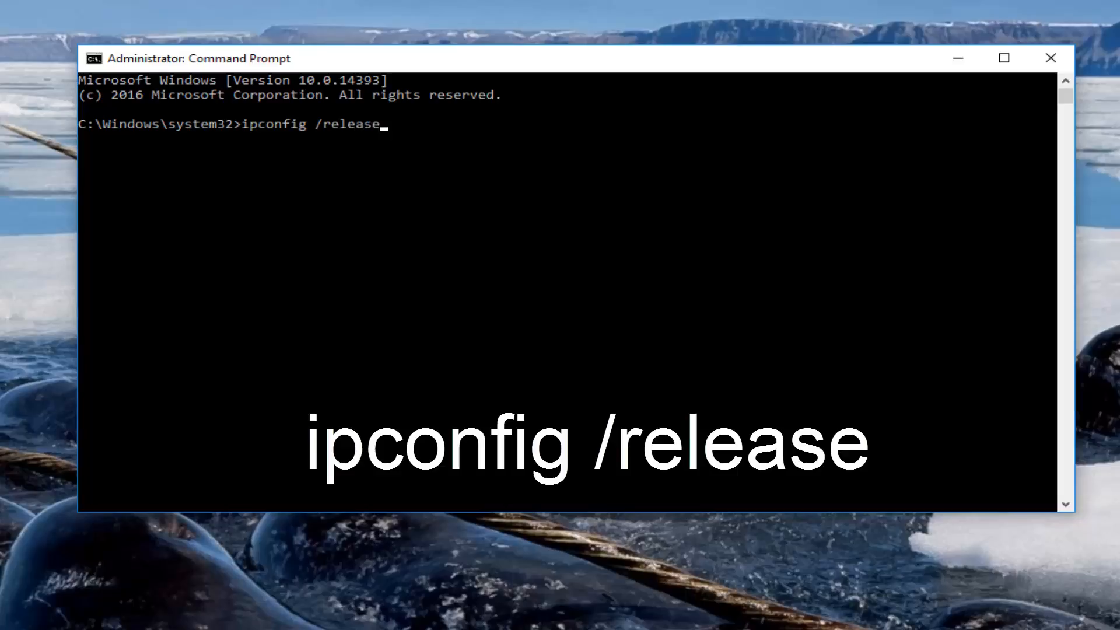
key("enter")
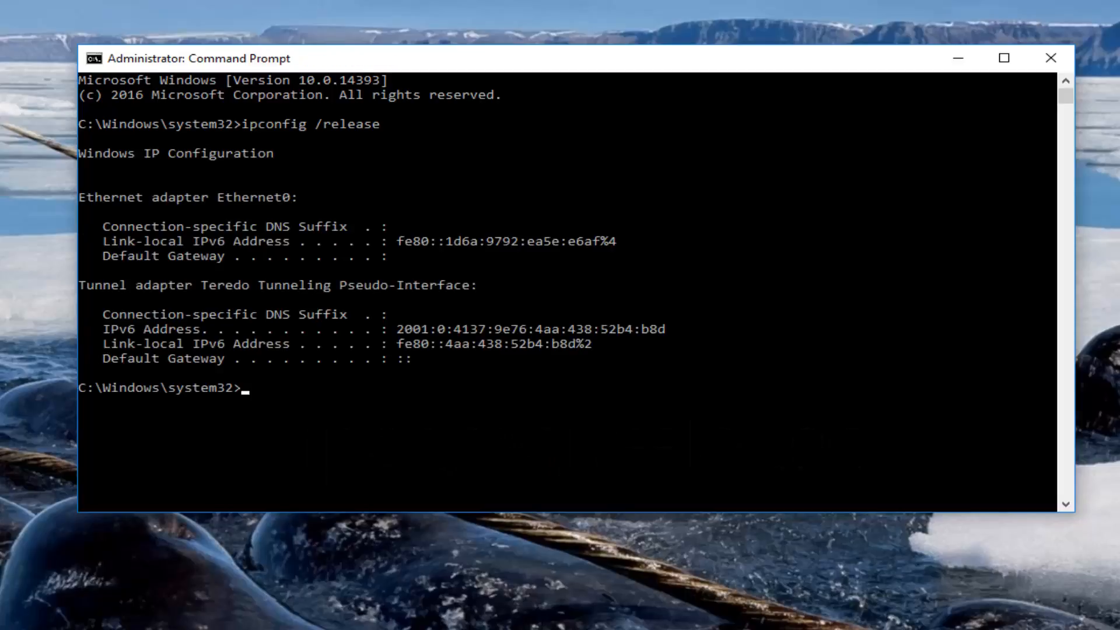
type("ipcon")
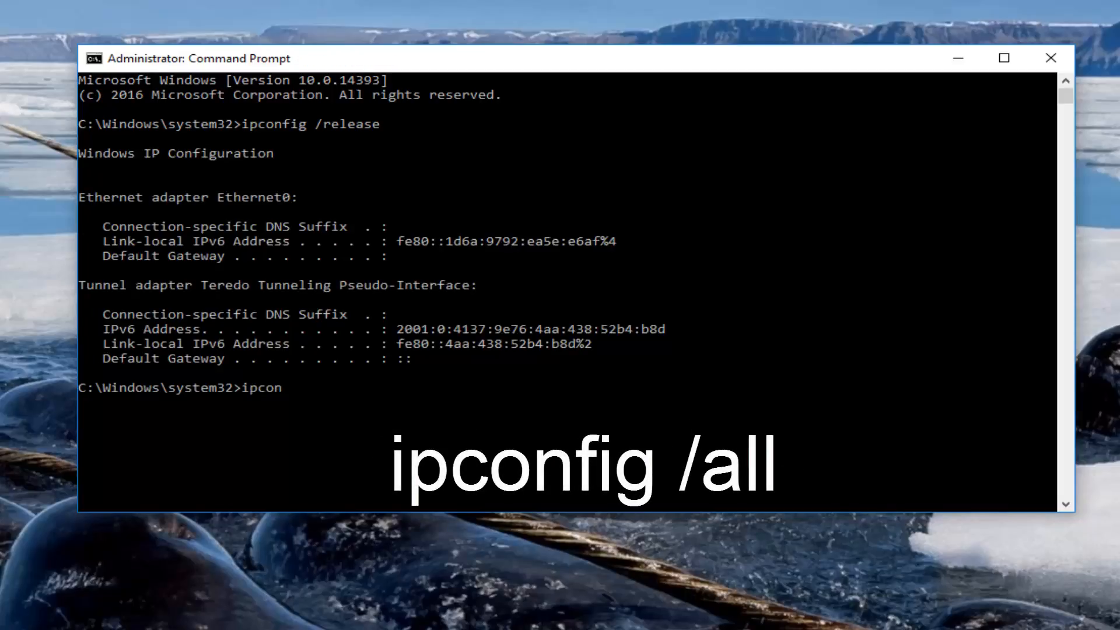
type("fig")
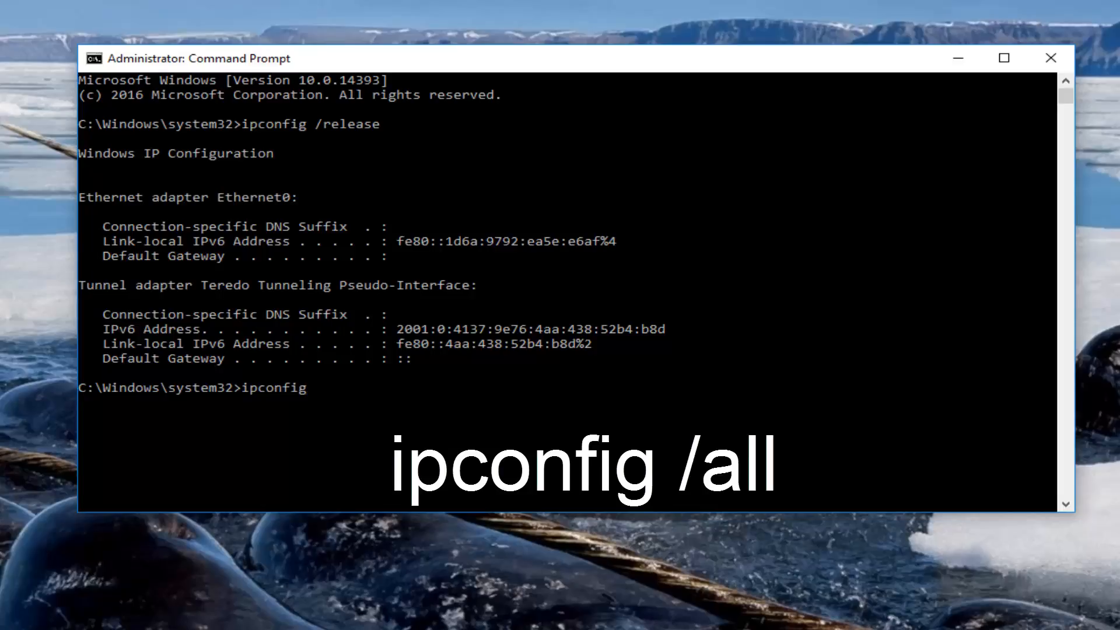
type("/all")
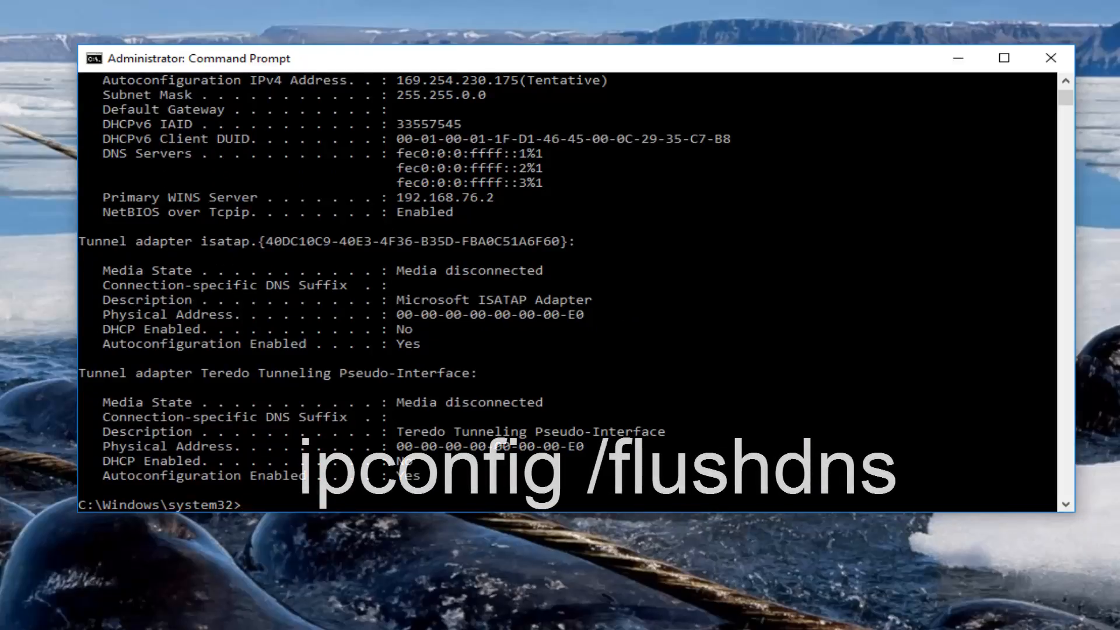
- Run ipconfig /flushdns to clear the DNS resolver cache
type("ipconfig /flushdns")
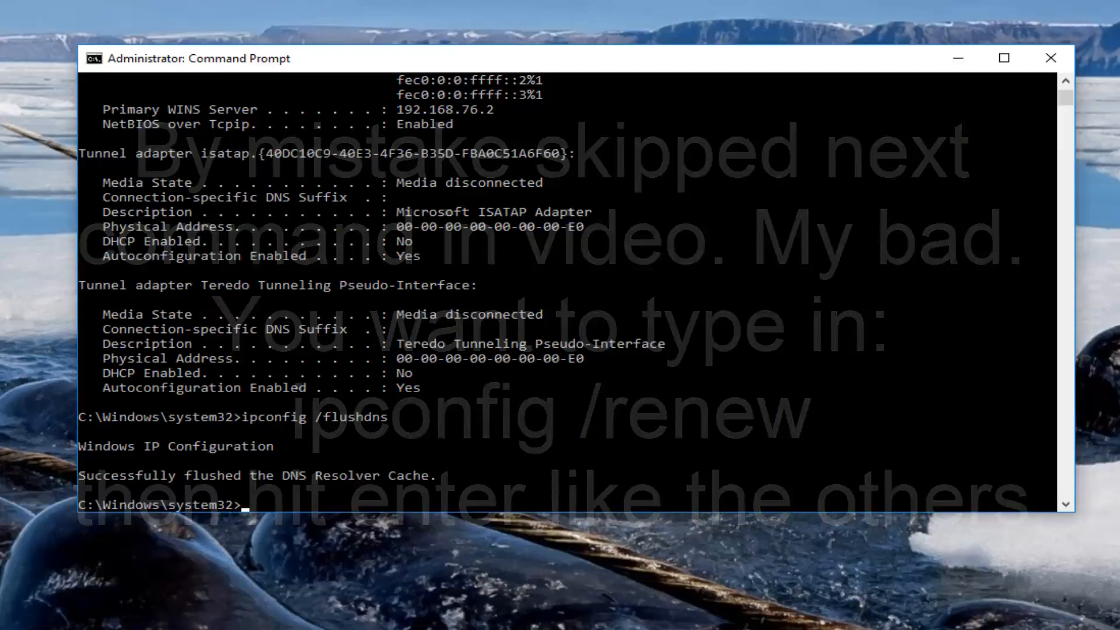
type("netsh")
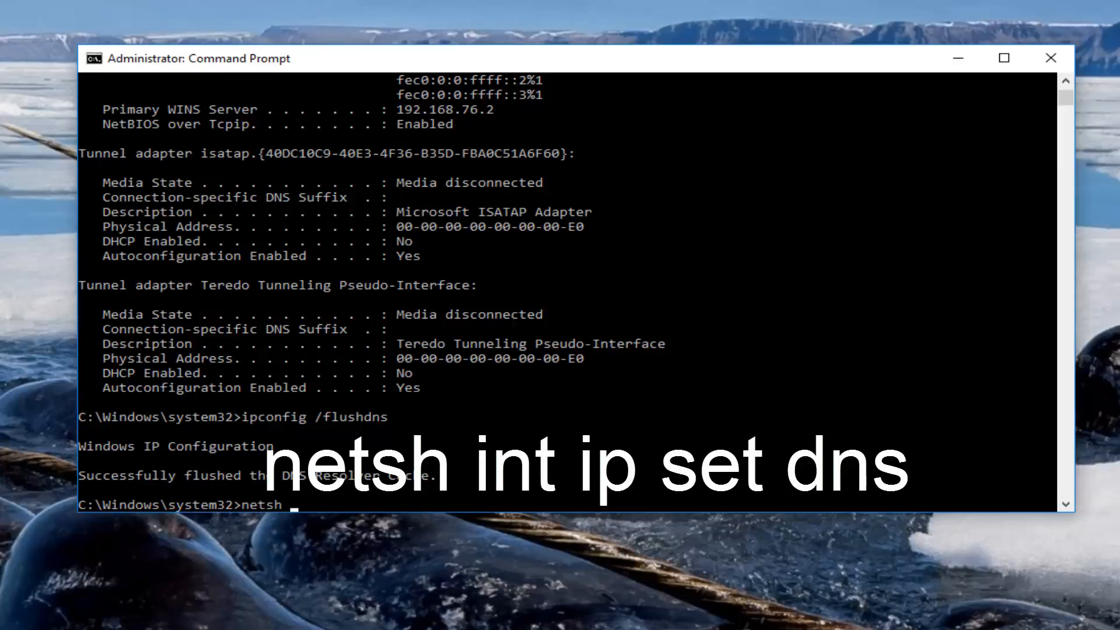
- Enter 'netsh int ip set dns' at the prompt to view its usage help
type("int")
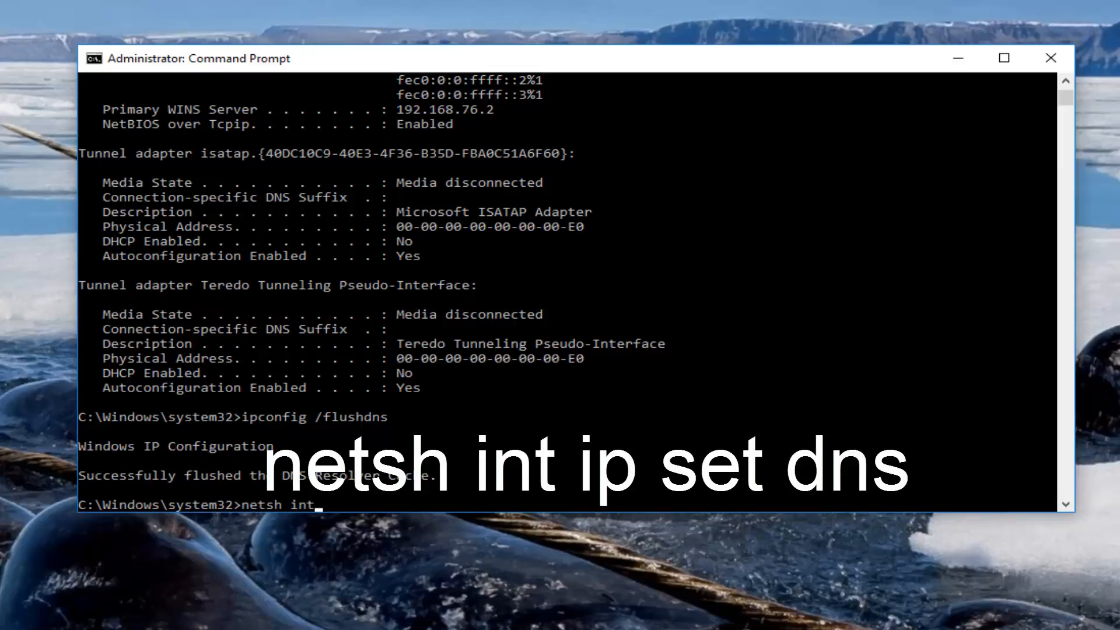
type("ip")
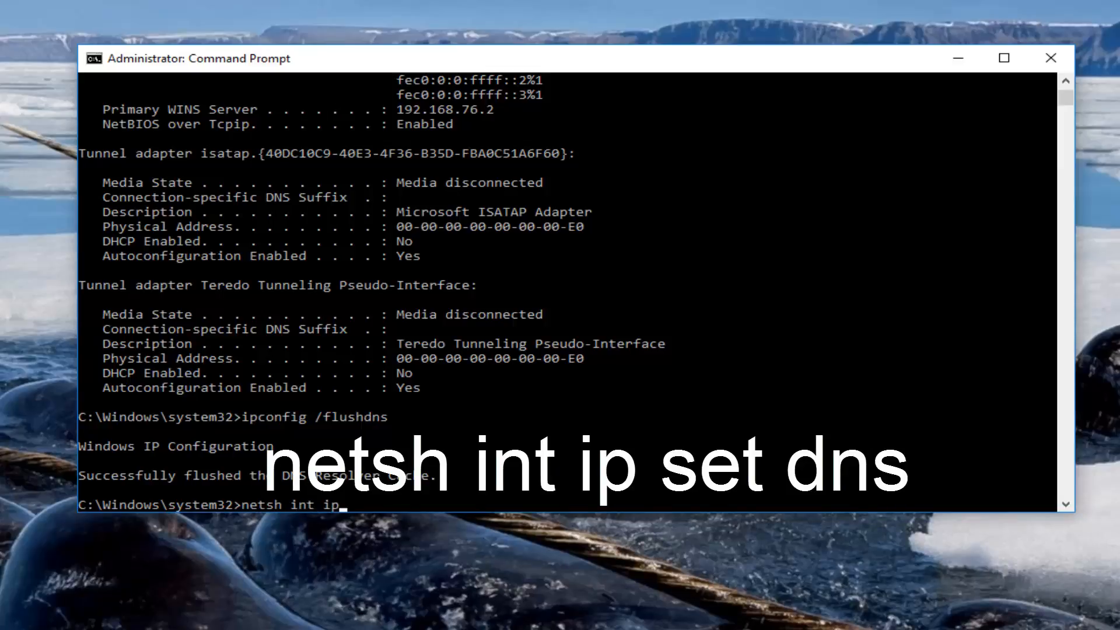
type("set")
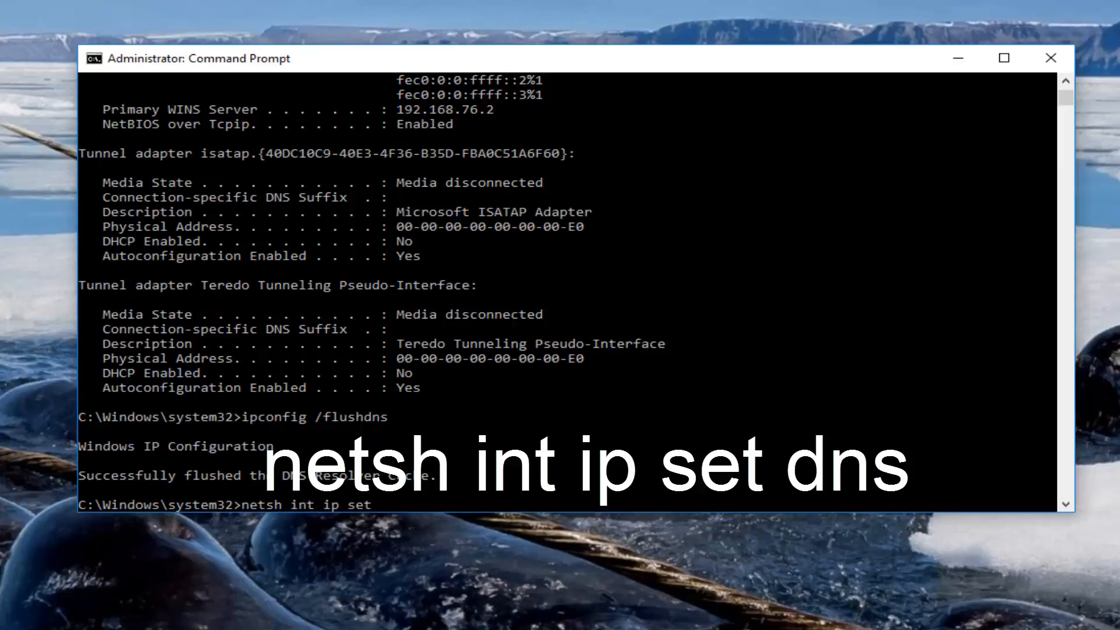
type("dns")
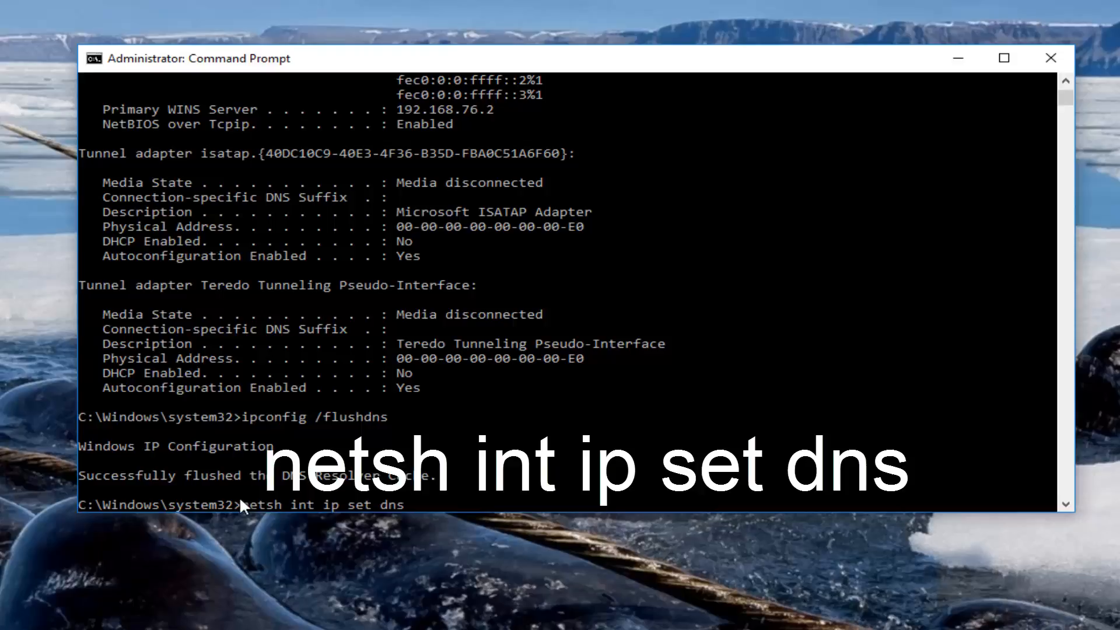
mouse_move(345, 512)
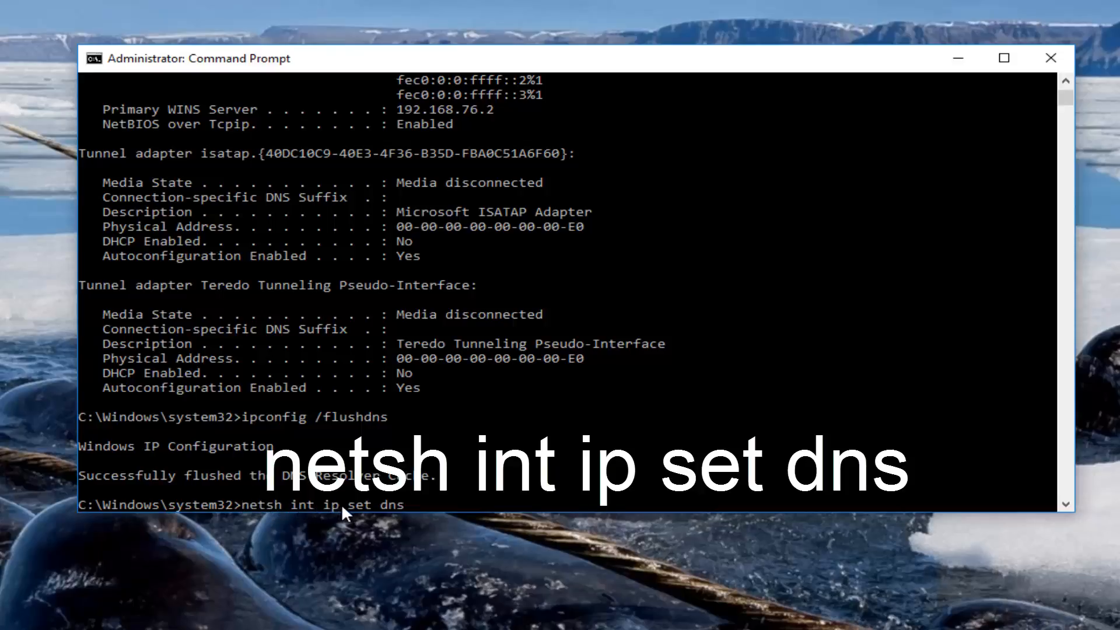
mouse_move(410, 520)
type("n")
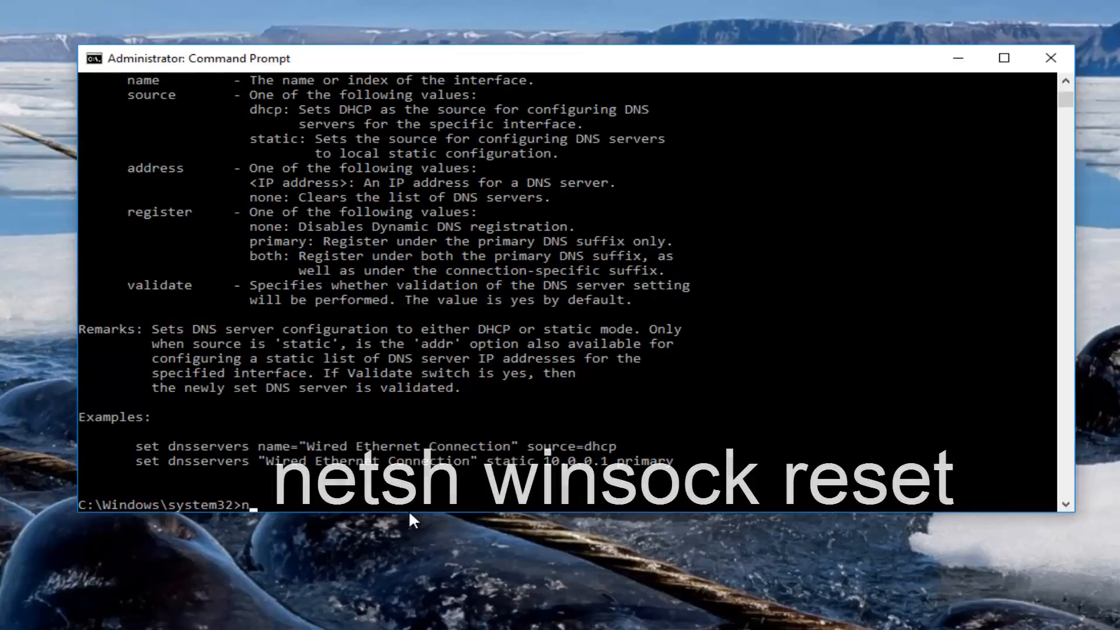
- Run 'netsh winsock reset' to reset the network socket configuration
type("etsh")
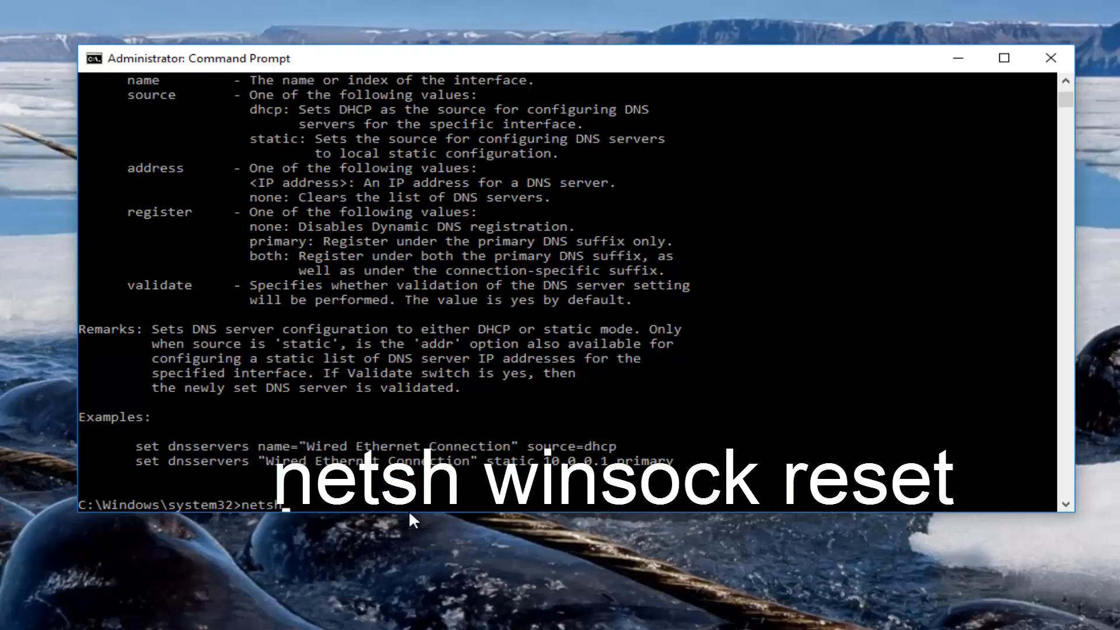
type("w")
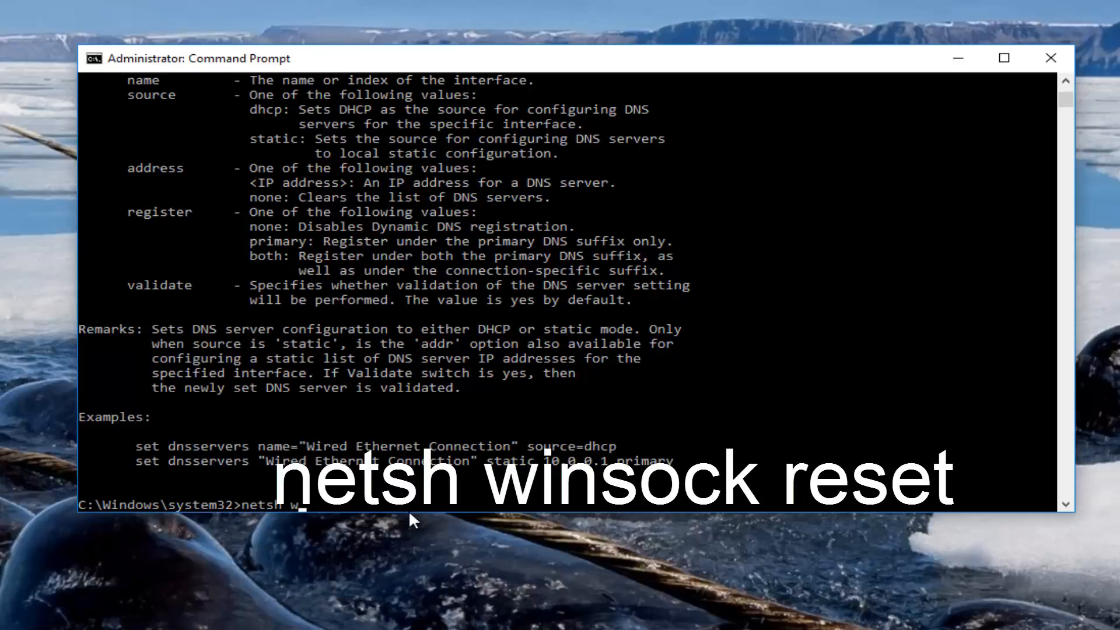
type("insock")
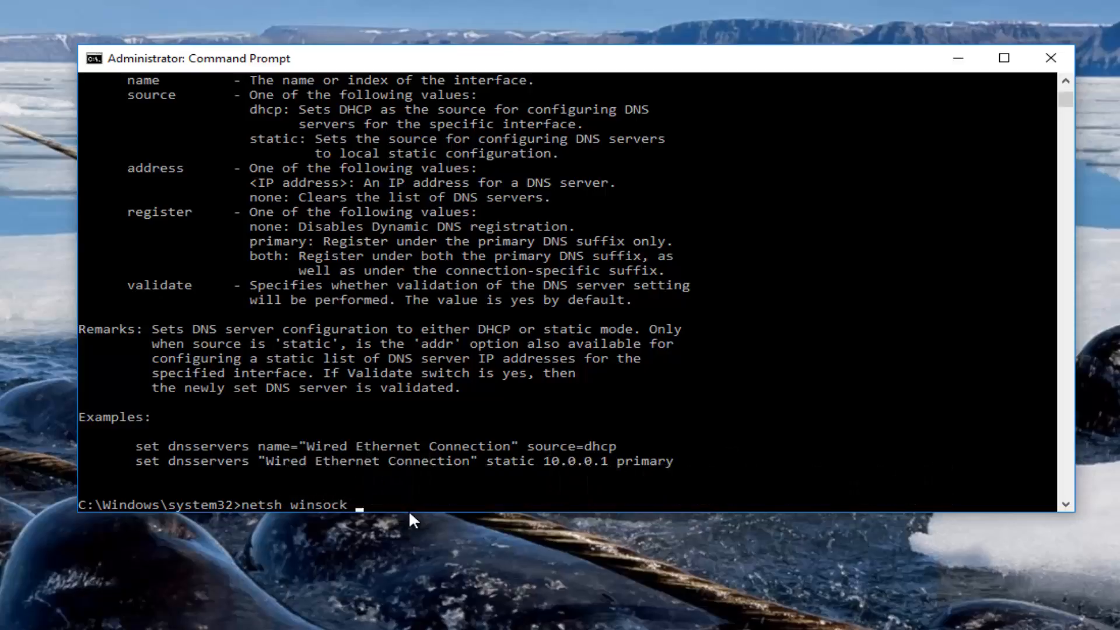
type("rese")
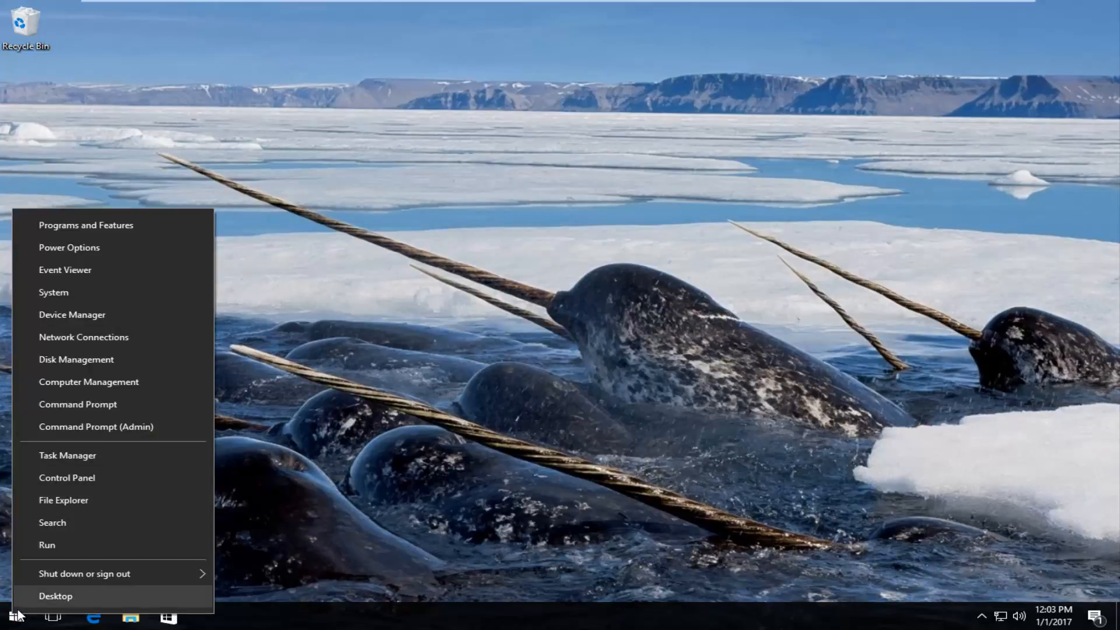
mouse_move(83, 337)
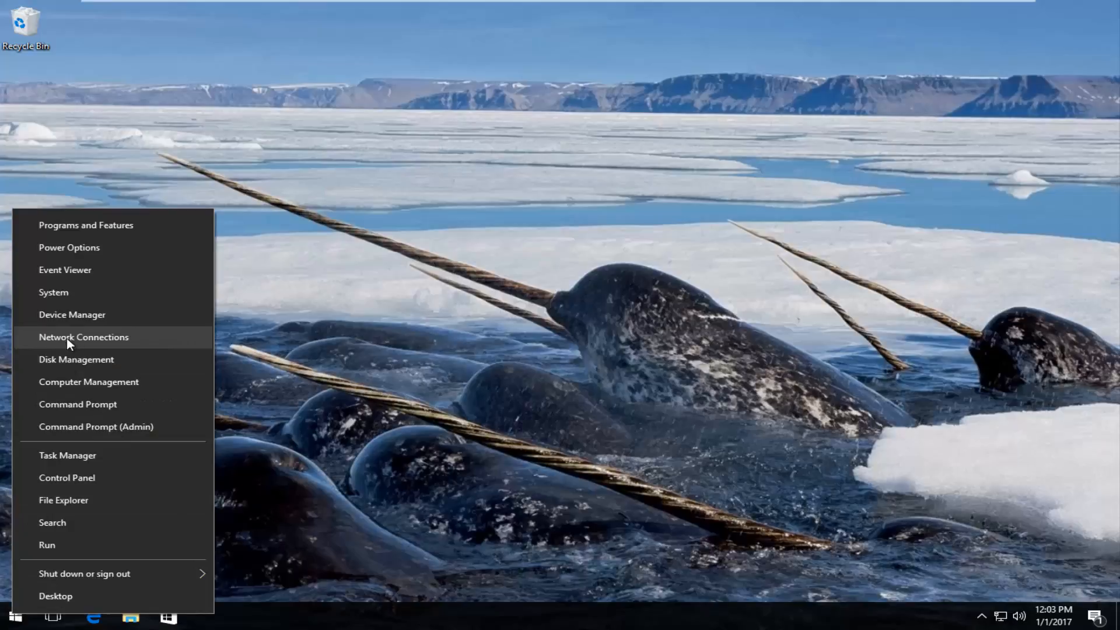
- Open Network Connections and show the Ethernet0 adapter's Properties dialog
left_click(13, 616)
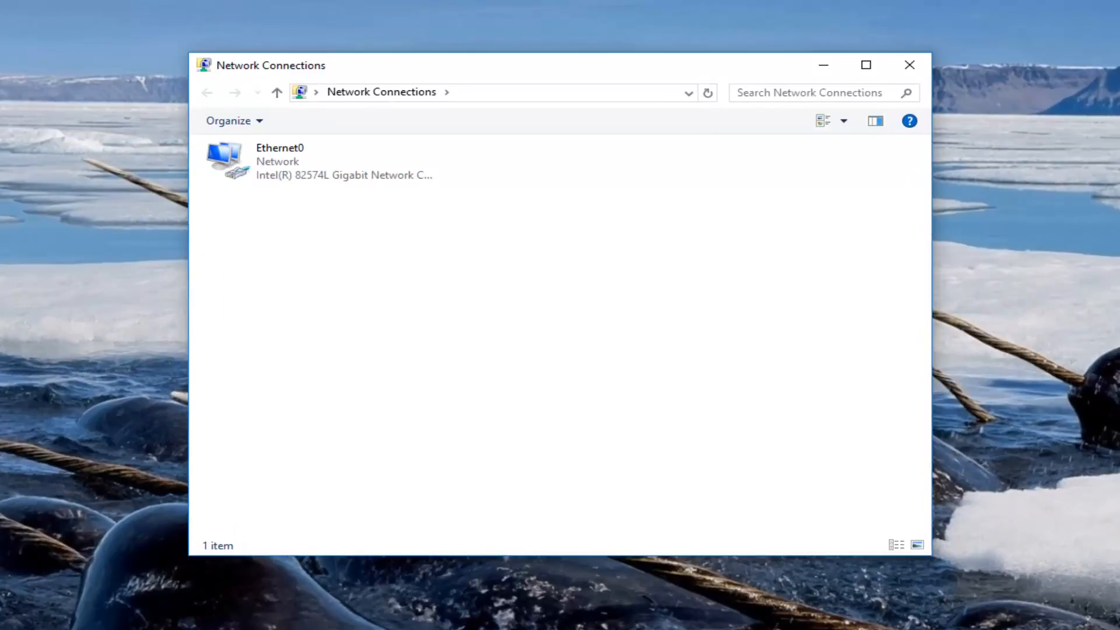
left_click(286, 161)
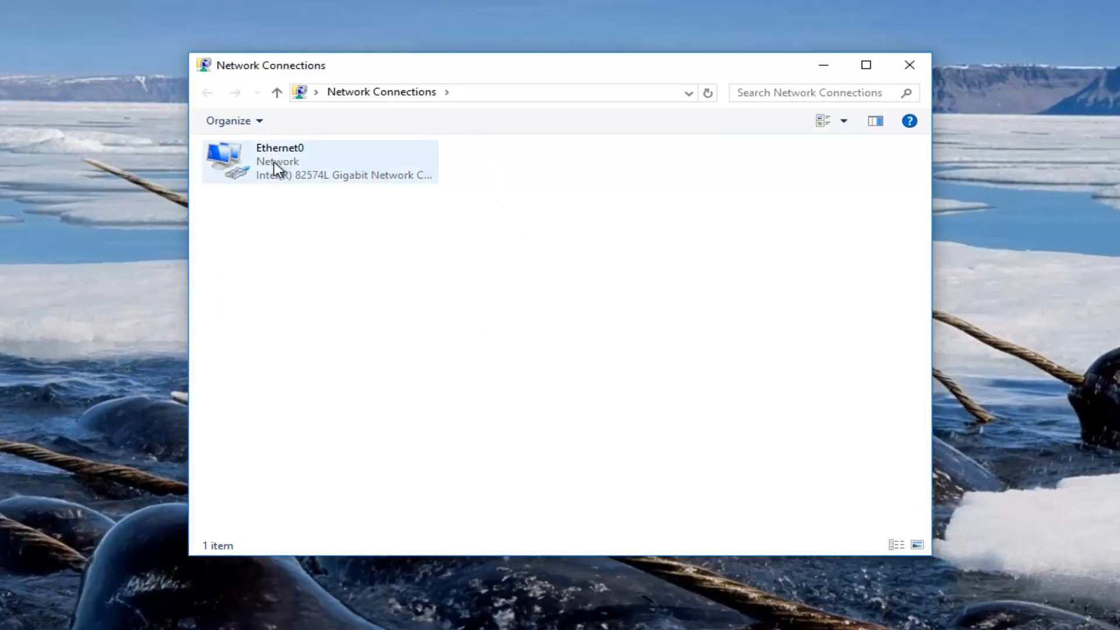
right_click(275, 161)
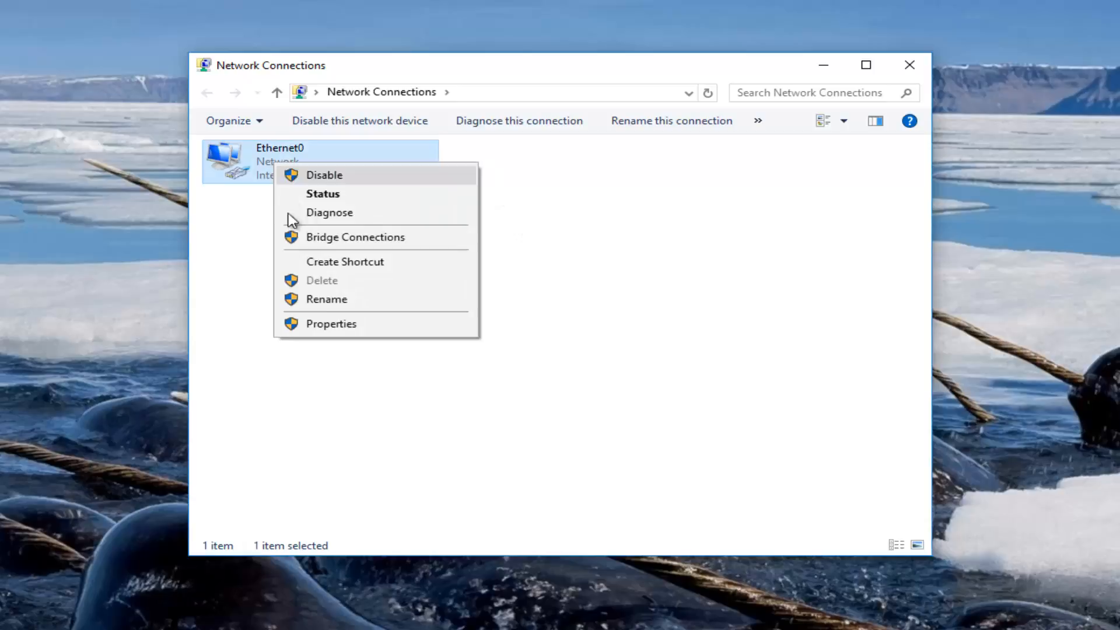
left_click(330, 324)
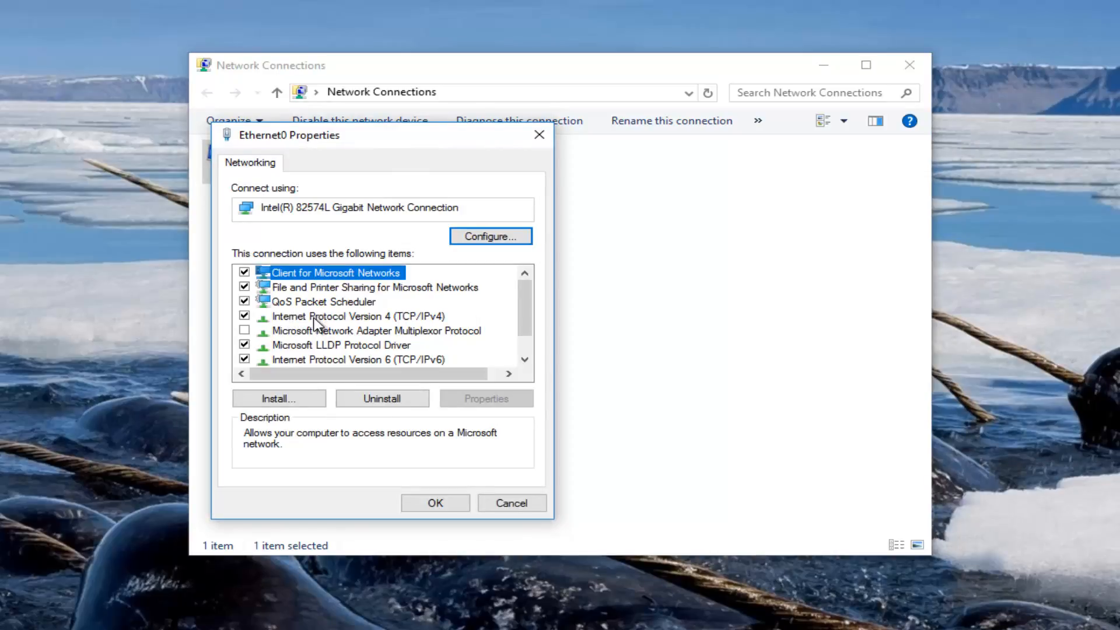
- Open the Internet Protocol Version 4 (TCP/IPv4) properties for Ethernet0
left_click(357, 315)
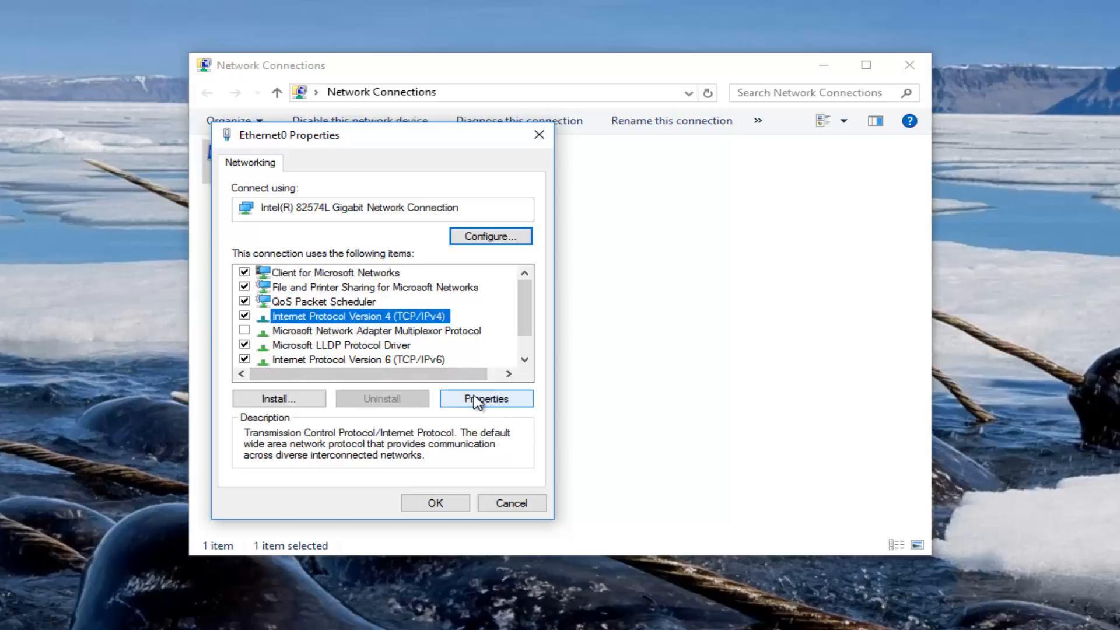
left_click(486, 398)
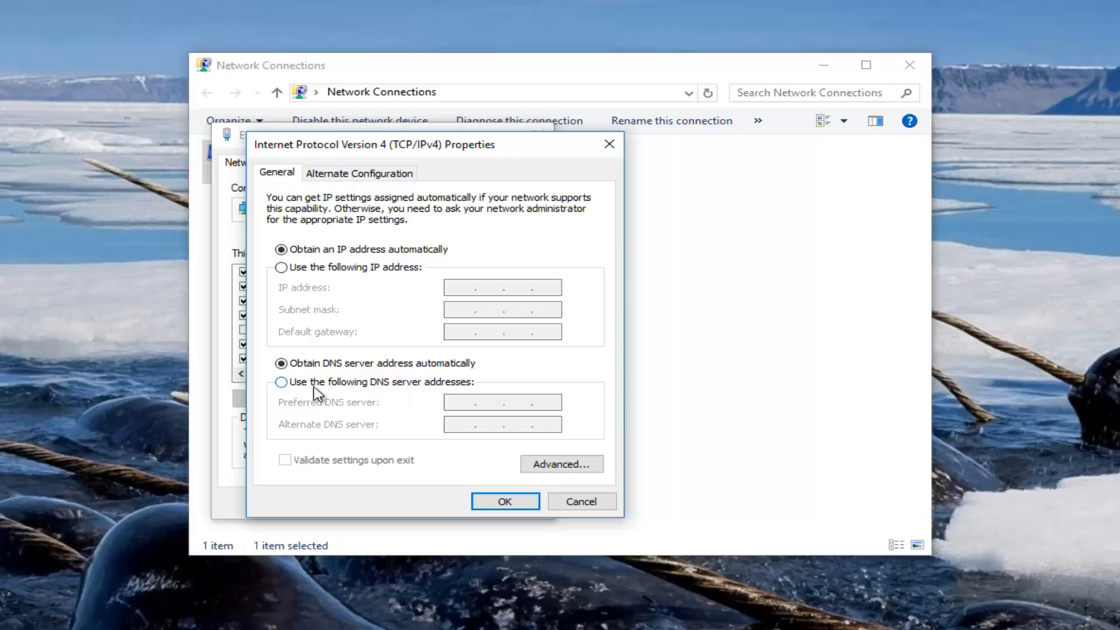
mouse_move(284, 388)
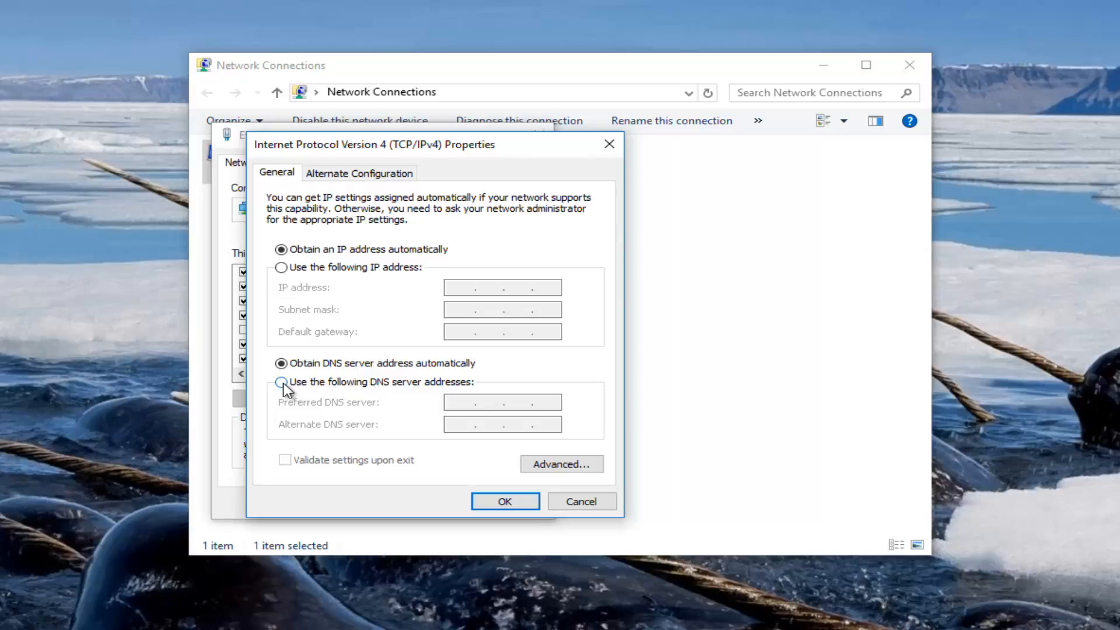
- Use manual DNS: preferred 8.8.8.8, alternate 8.8.4.4
left_click(281, 382)
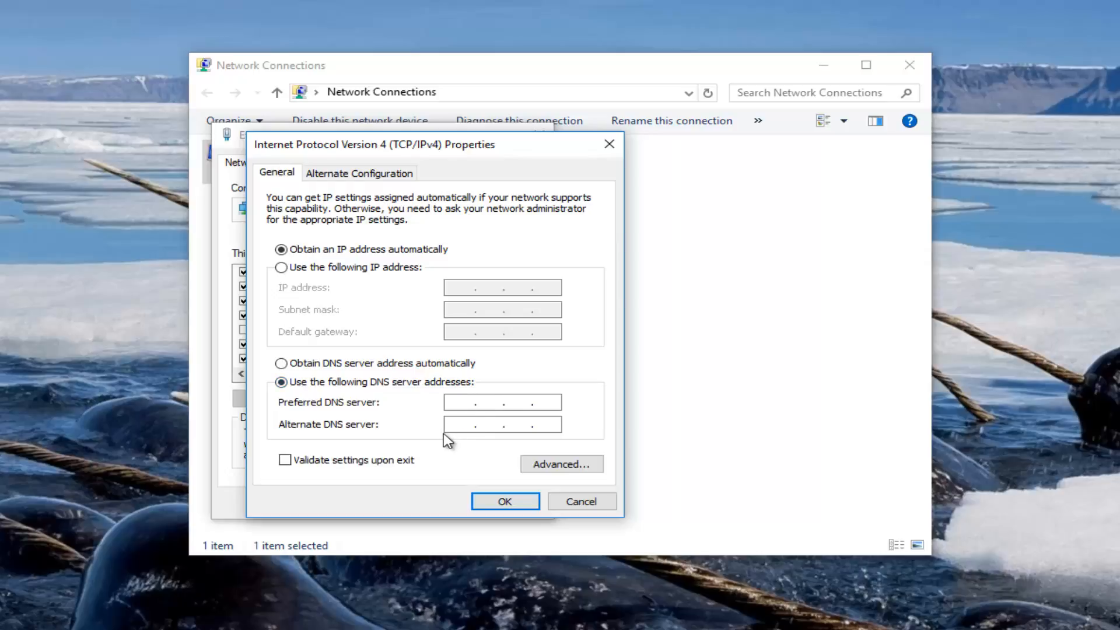
mouse_move(441, 439)
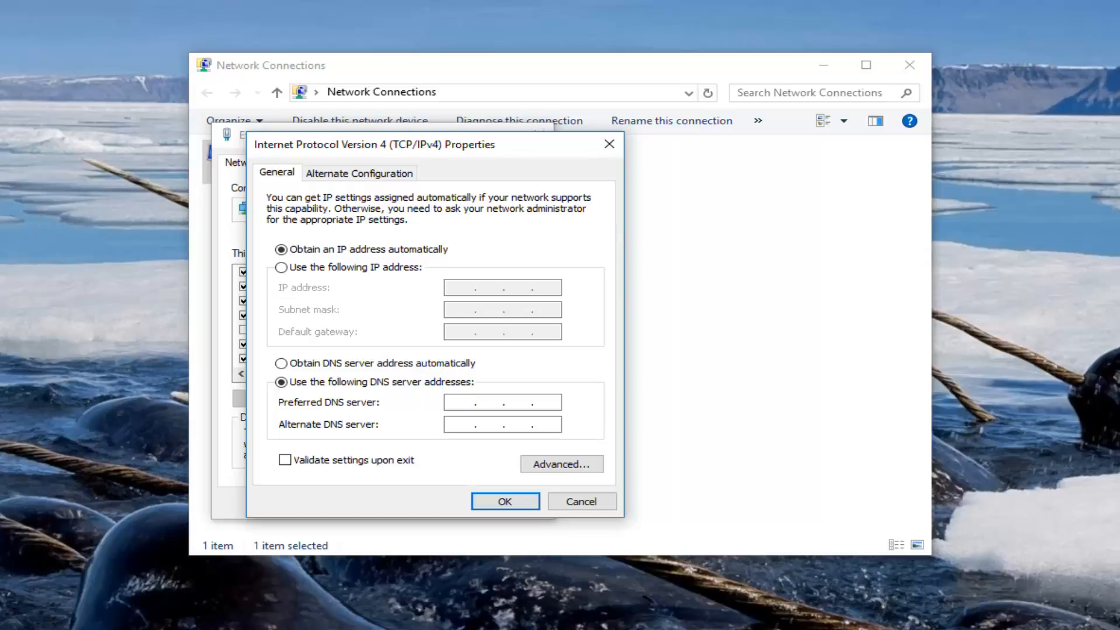
type("8")
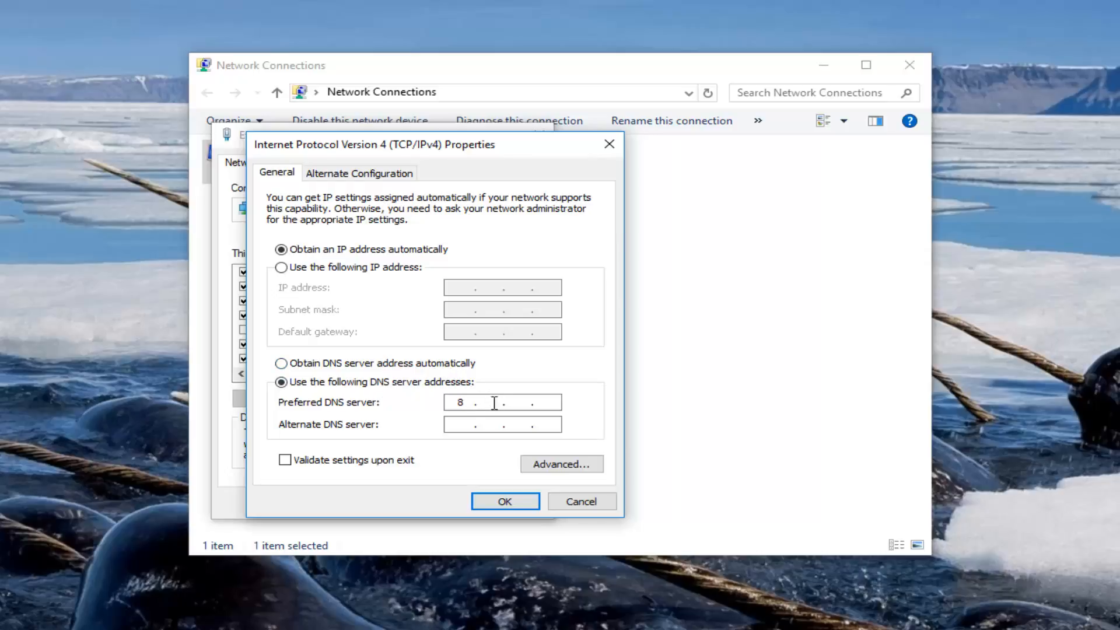
type("8")
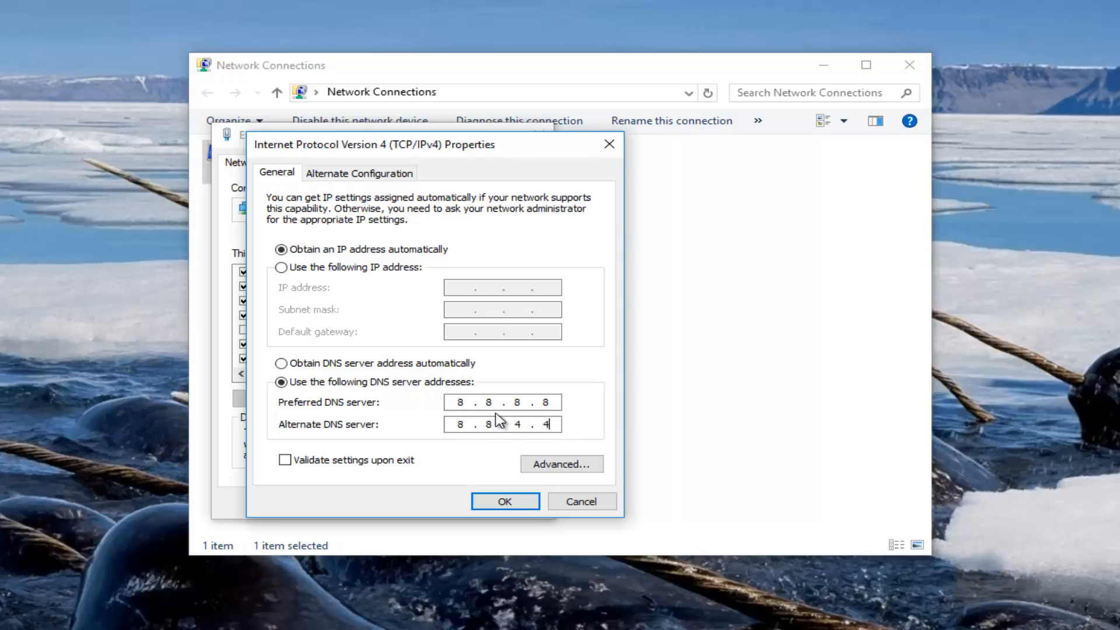
left_click(468, 401)
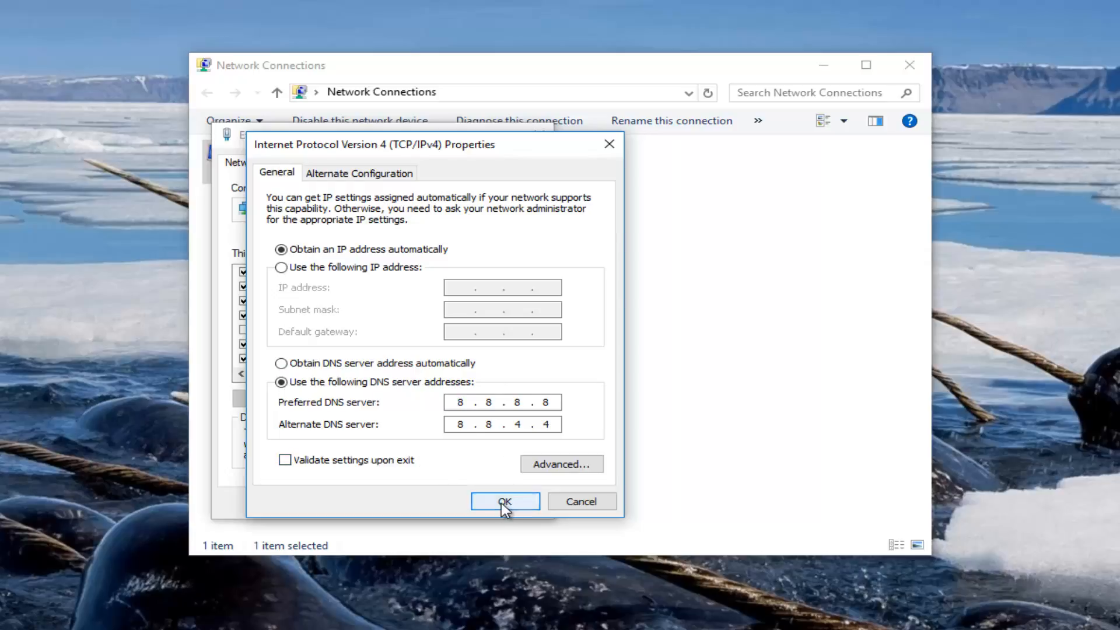
- Confirm IPv4 Properties with OK, close Ethernet0 Properties and the Network Connections window
left_click(506, 500)
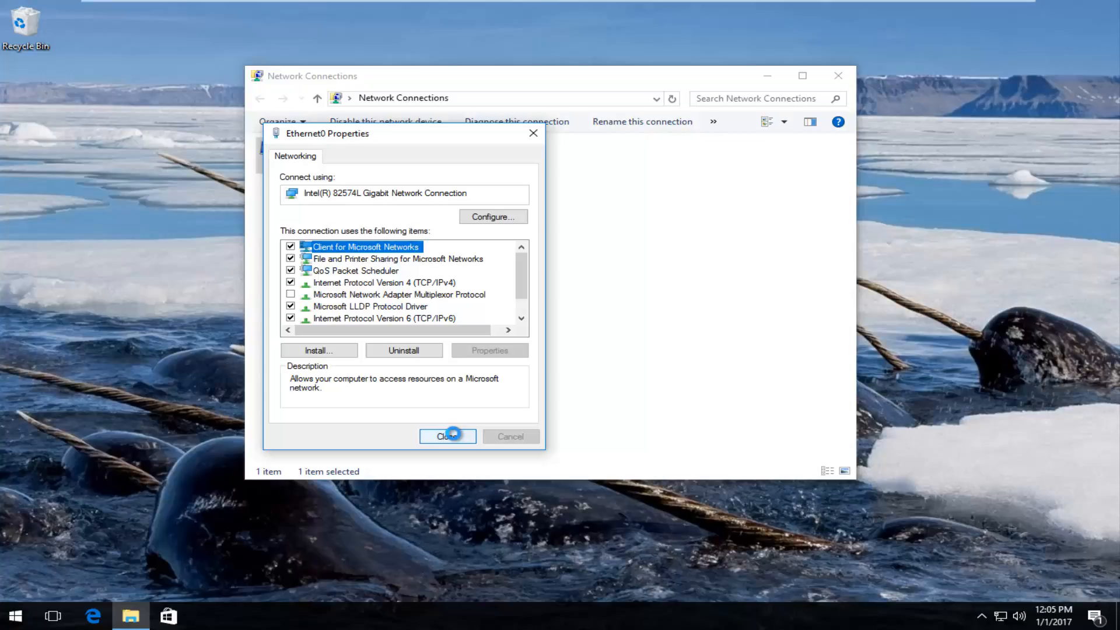
left_click(448, 437)
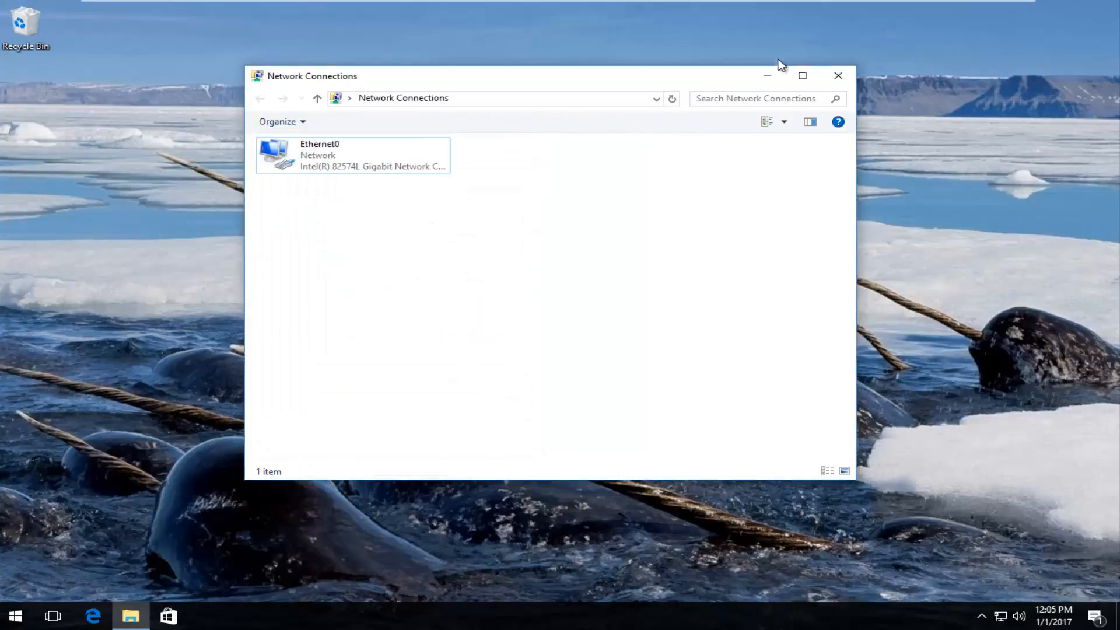
left_click(839, 76)
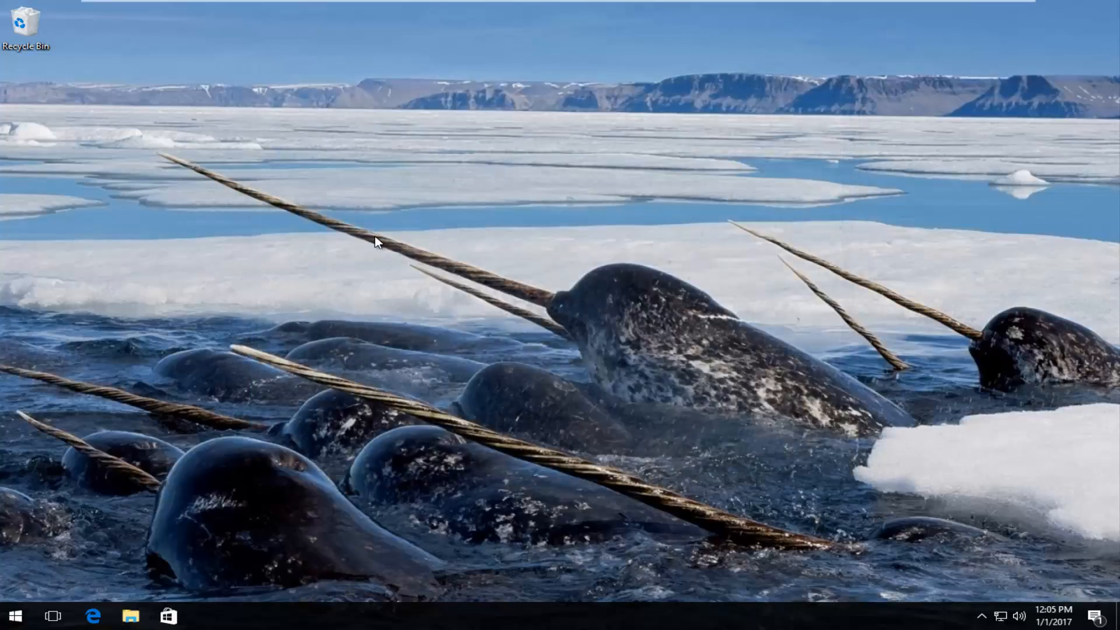